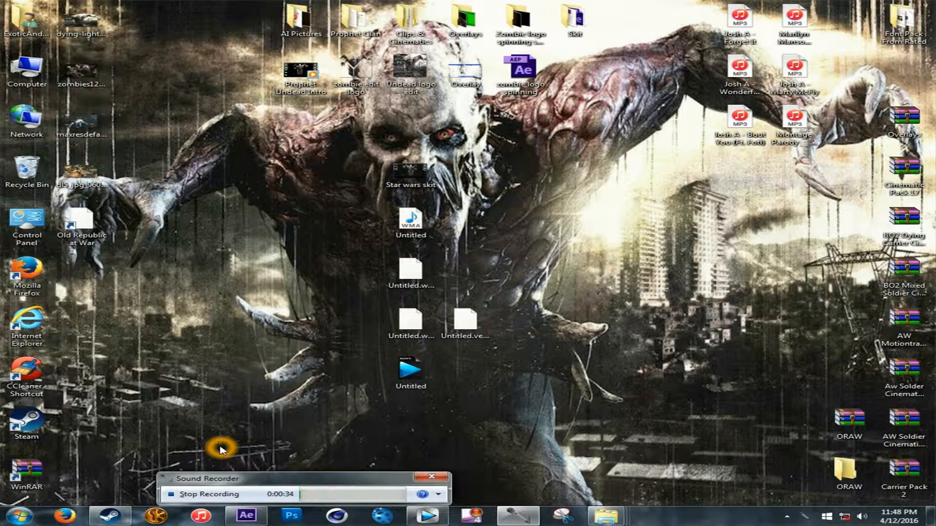
{"action": "mouse_move", "coordinate": [497, 200]}
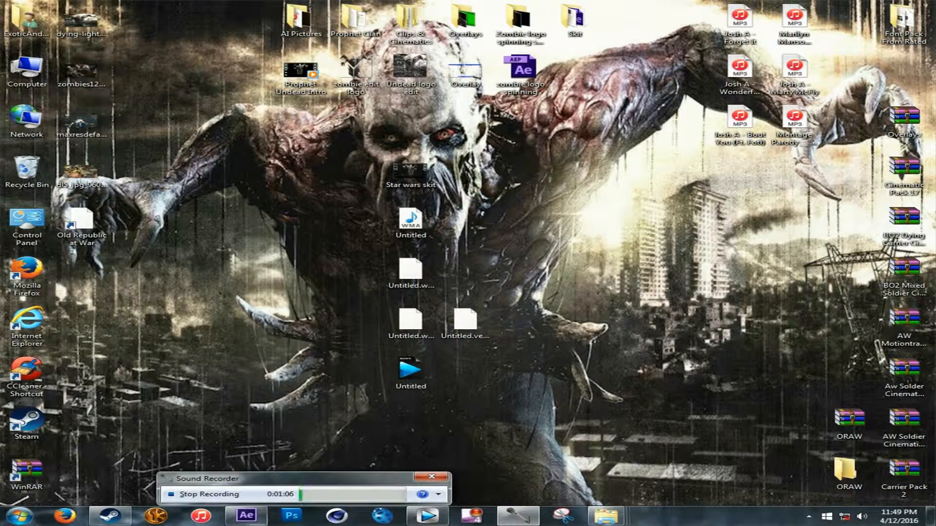
{"action": "mouse_move", "coordinate": [246, 516]}
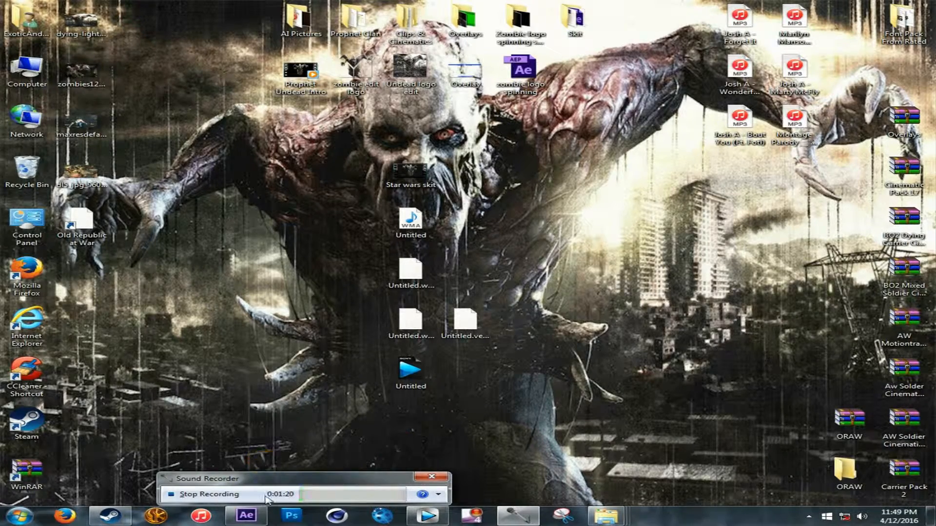
{"action": "mouse_move", "coordinate": [245, 515]}
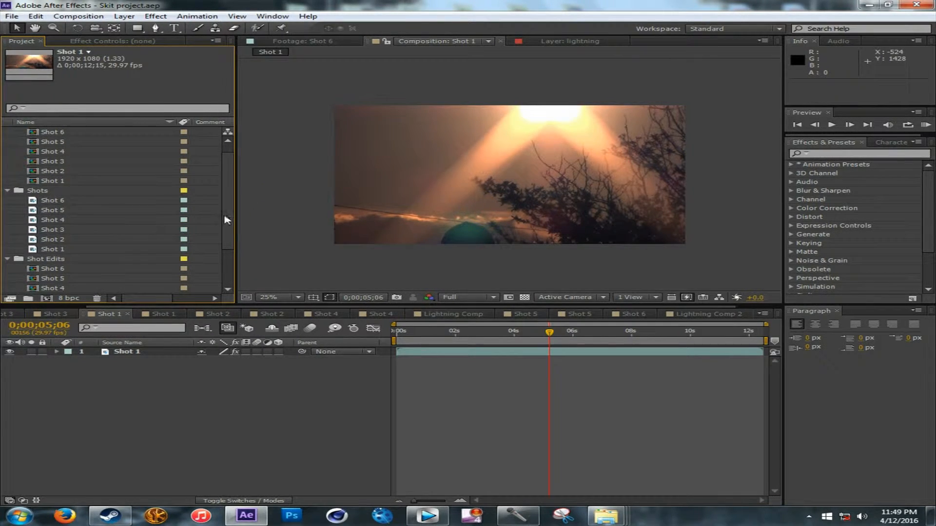
Select Shot 1 and show its Color Balance (HLS) and Color Balance effect settings
{"action": "scroll", "scroll_direction": "up", "scroll_amount": 3}
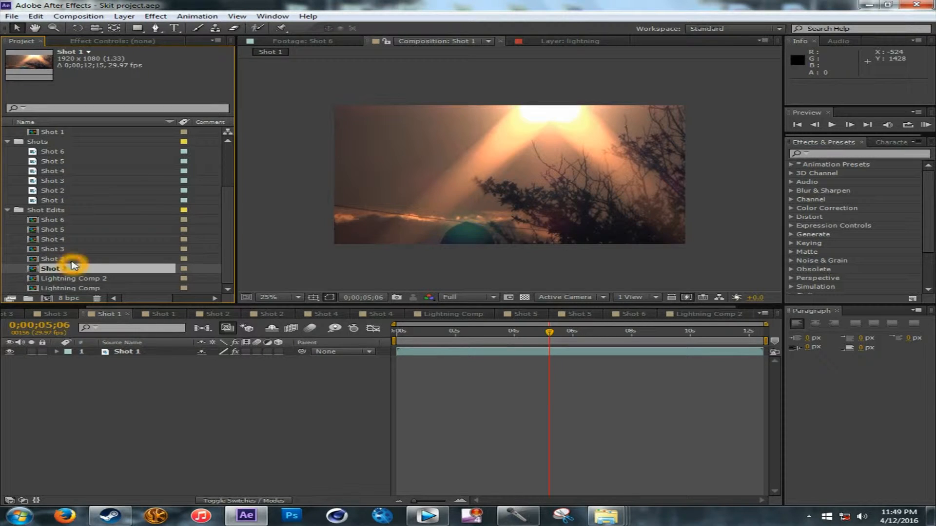
{"action": "left_click", "coordinate": [53, 259]}
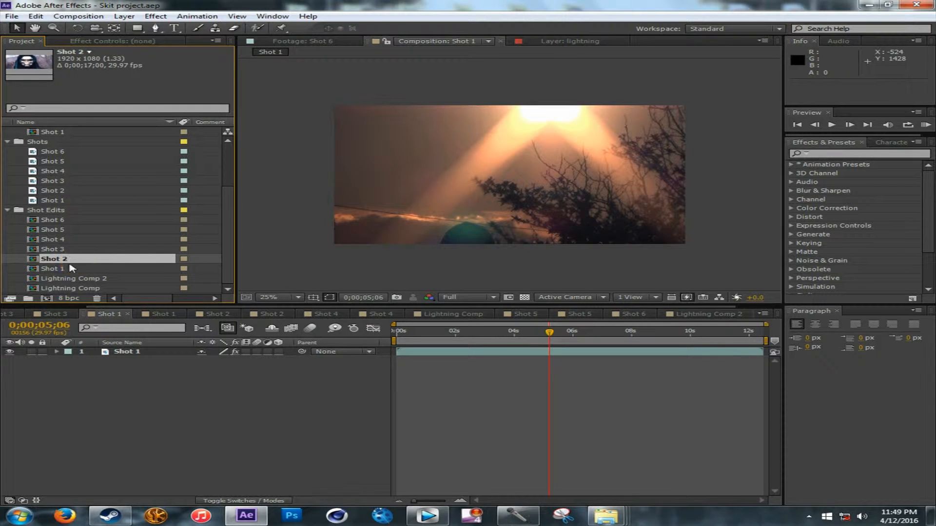
{"action": "left_click", "coordinate": [52, 269]}
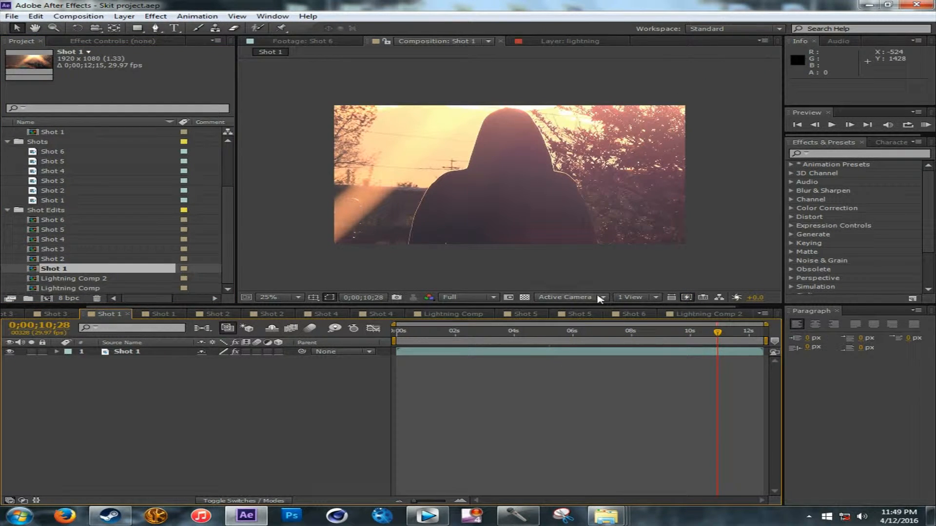
{"action": "mouse_move", "coordinate": [601, 298]}
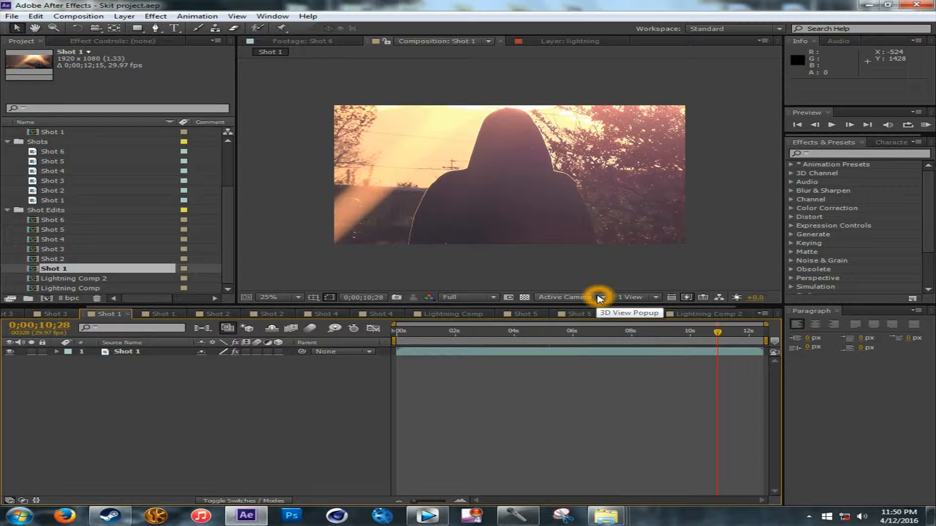
{"action": "mouse_move", "coordinate": [197, 225]}
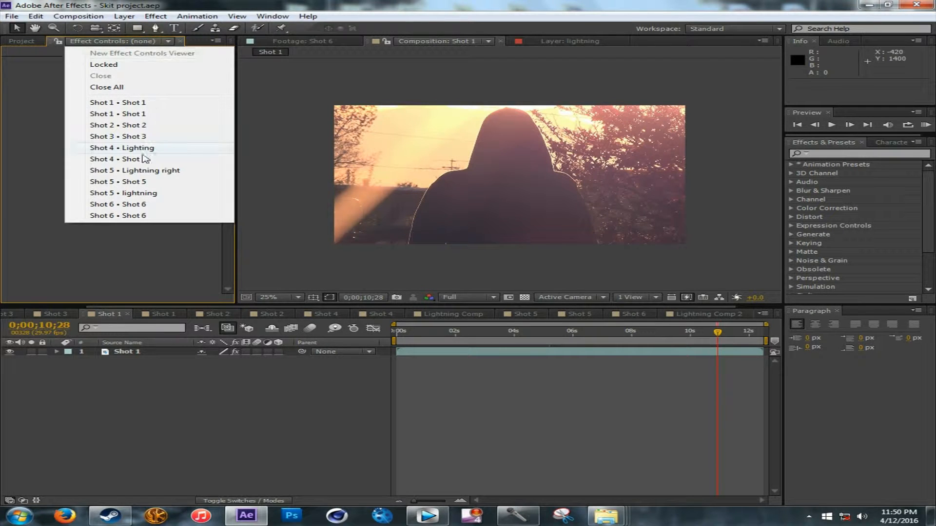
{"action": "mouse_move", "coordinate": [143, 103]}
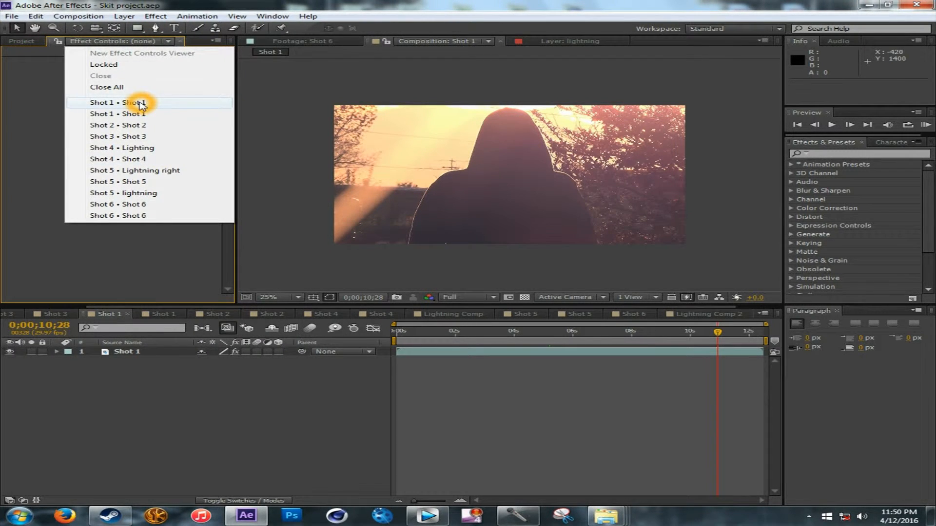
{"action": "left_click", "coordinate": [123, 103]}
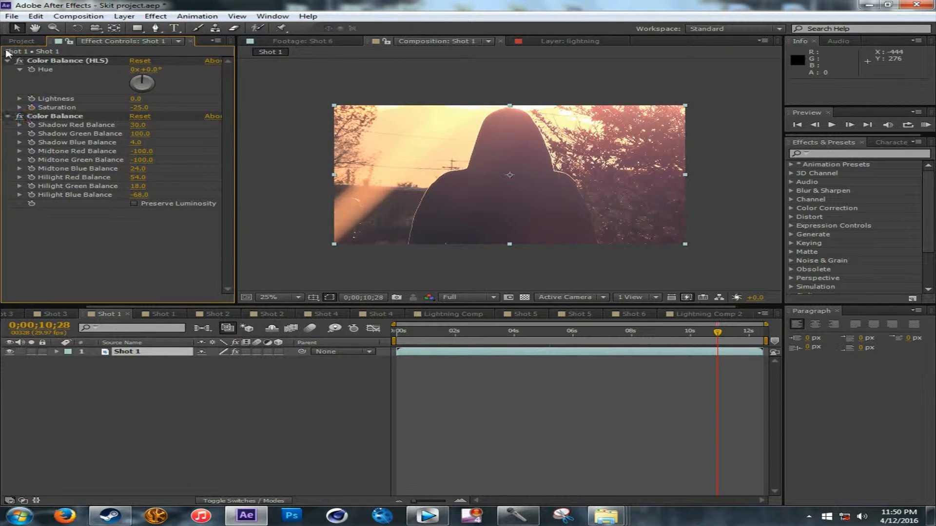
{"action": "left_click", "coordinate": [7, 64]}
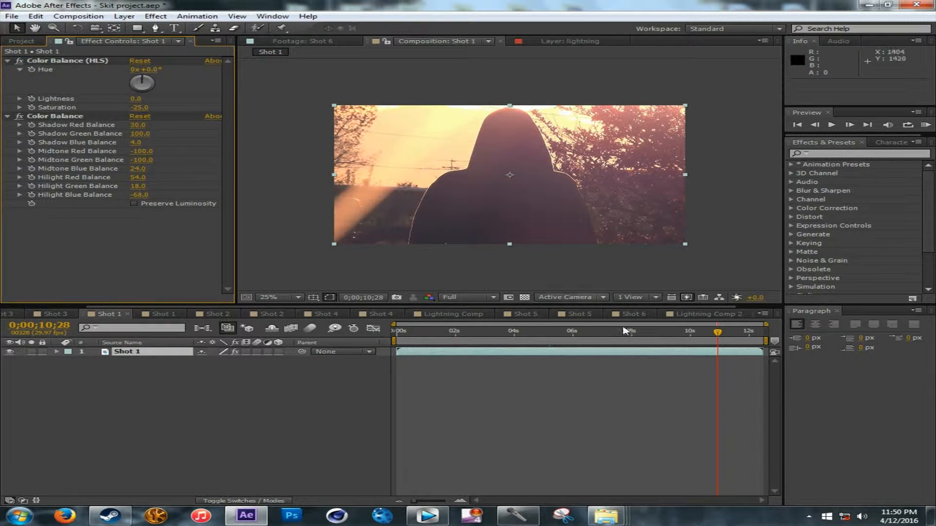
Open Shot 2, jump to about five seconds, and show its Color Balance effects
{"action": "left_click", "coordinate": [21, 41]}
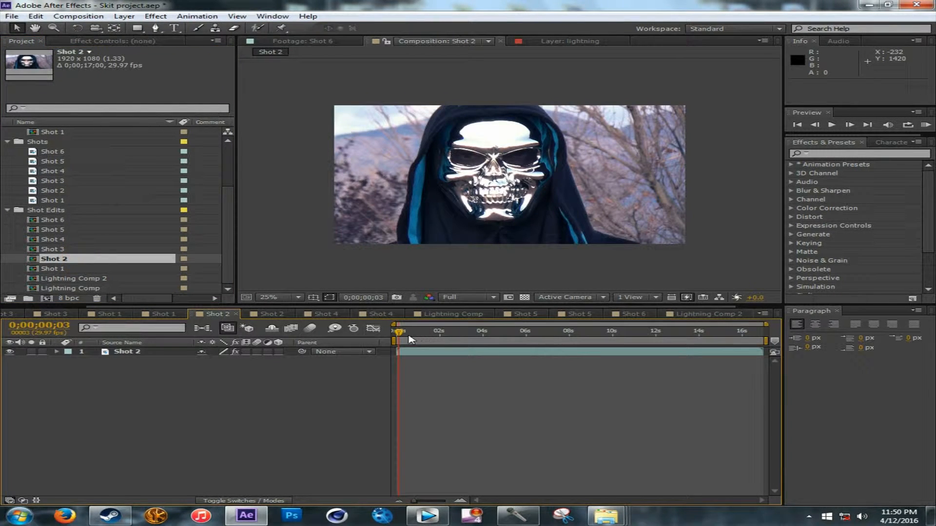
{"action": "left_click", "coordinate": [516, 330]}
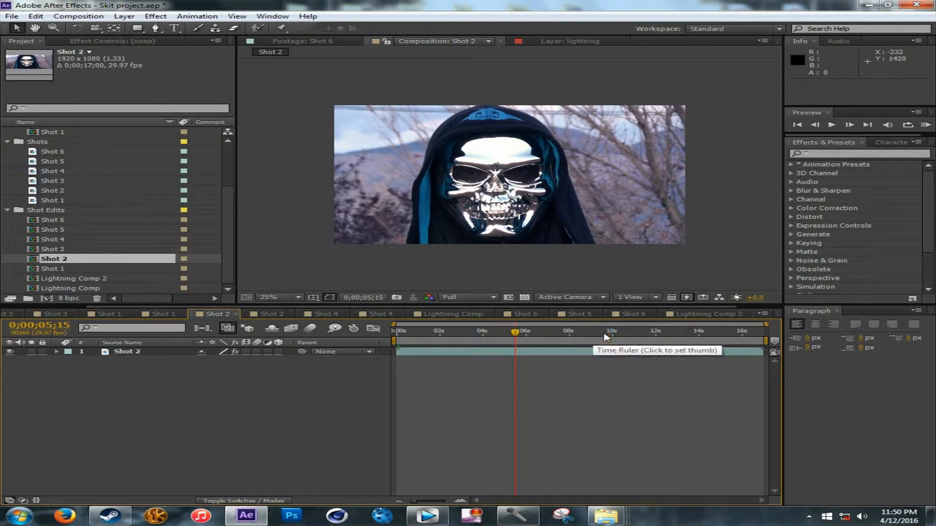
{"action": "left_click", "coordinate": [114, 40]}
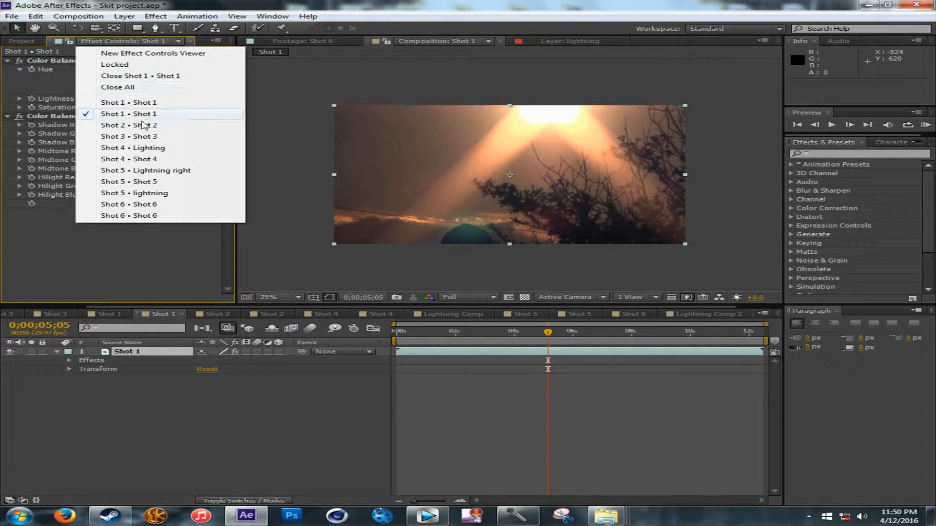
{"action": "left_click", "coordinate": [129, 126]}
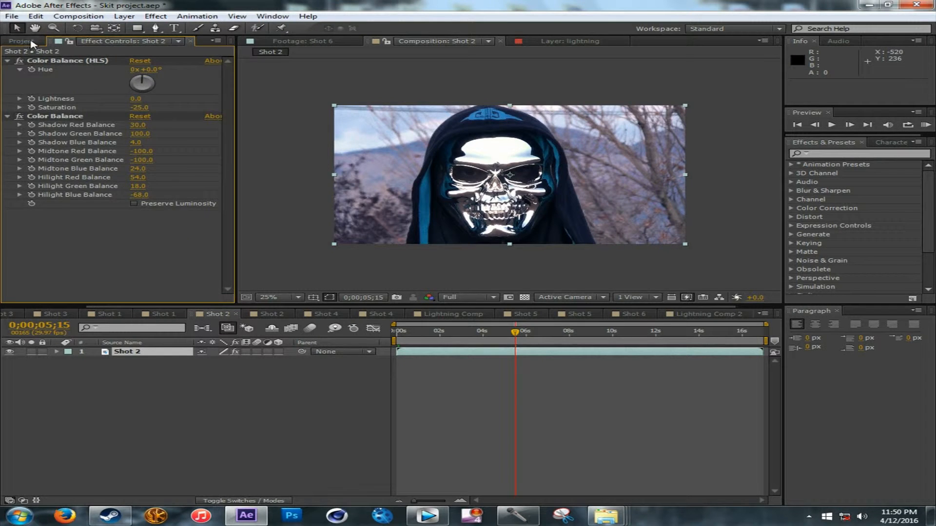
{"action": "left_click", "coordinate": [22, 41]}
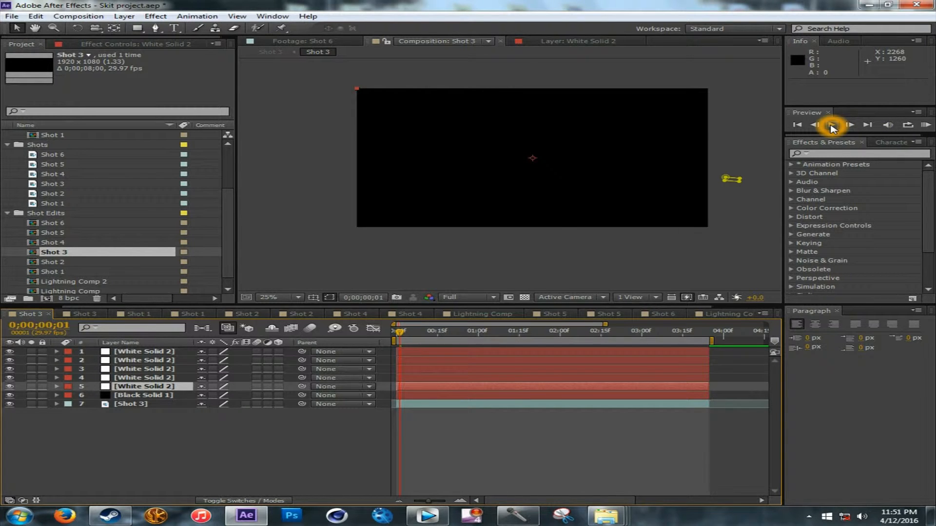
{"action": "mouse_move", "coordinate": [926, 124]}
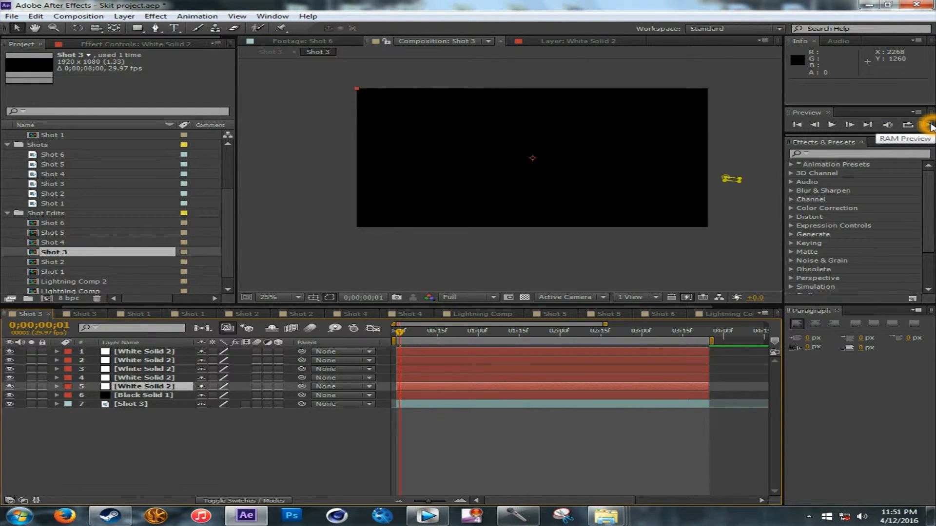
Play a RAM preview of Shot 3's white light streak, then stop playback
{"action": "left_click", "coordinate": [929, 125]}
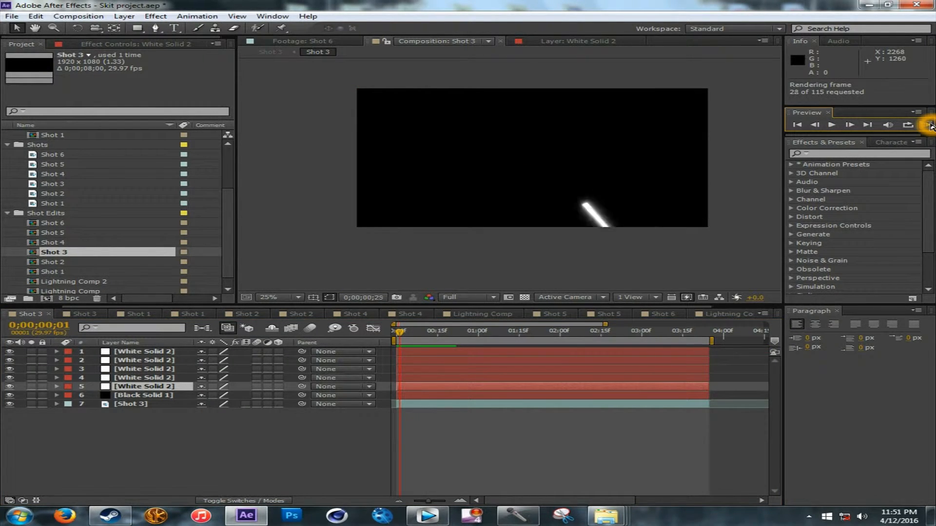
{"action": "left_click", "coordinate": [925, 124]}
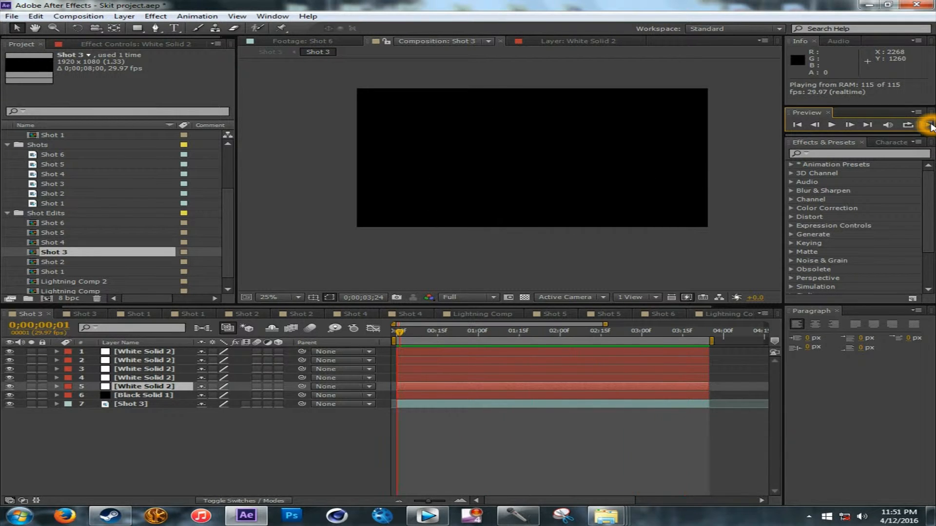
{"action": "left_click", "coordinate": [924, 124]}
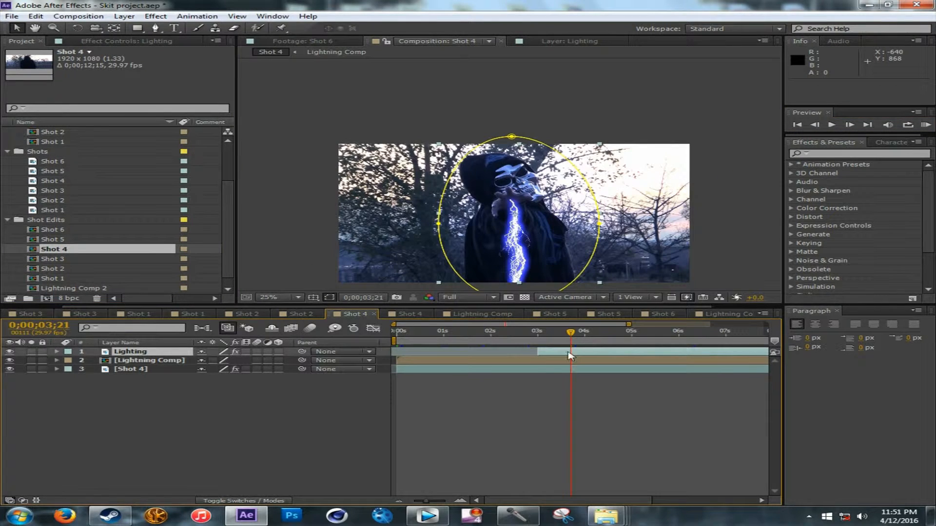
Scrub Shot 4 to about three seconds, select the Lightning Comp layer, then open Shot 5
{"action": "left_click", "coordinate": [561, 331]}
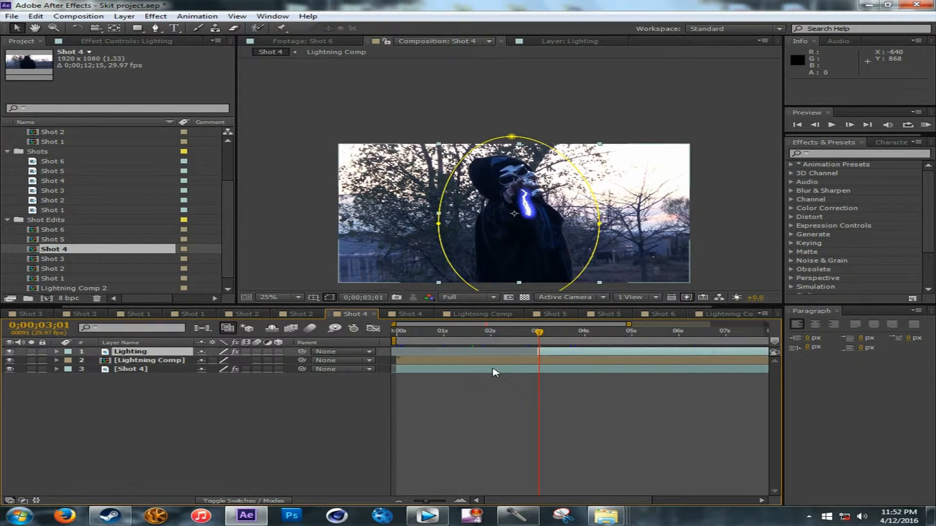
{"action": "left_click", "coordinate": [481, 363]}
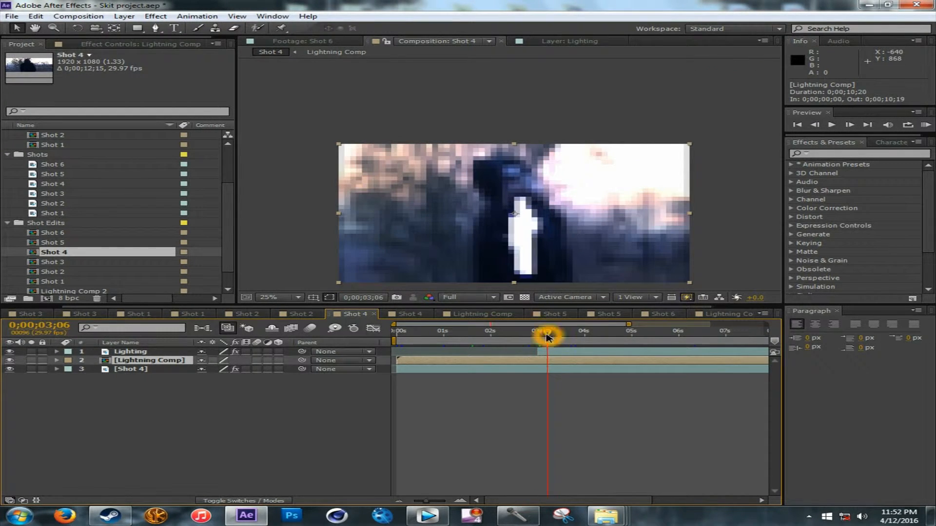
{"action": "left_click", "coordinate": [130, 351]}
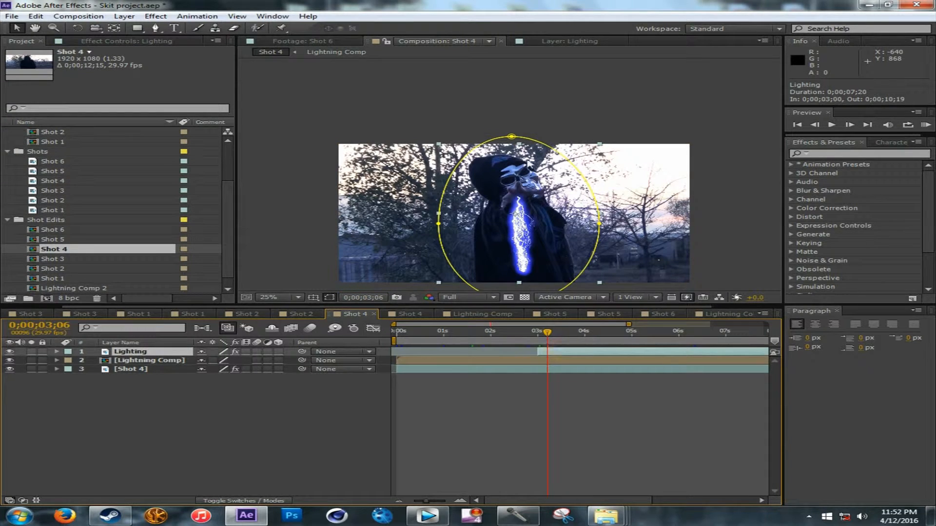
{"action": "mouse_move", "coordinate": [512, 214]}
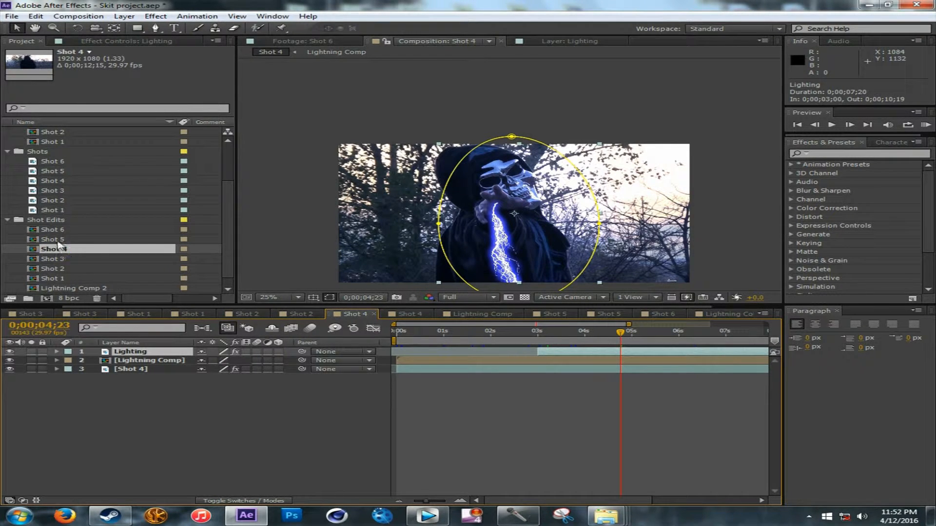
{"action": "left_click", "coordinate": [552, 314]}
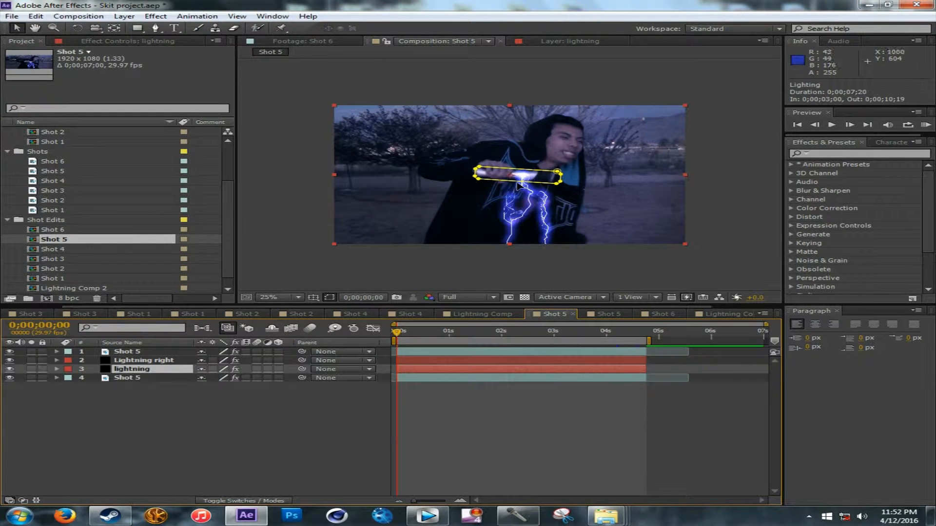
{"action": "mouse_move", "coordinate": [524, 211]}
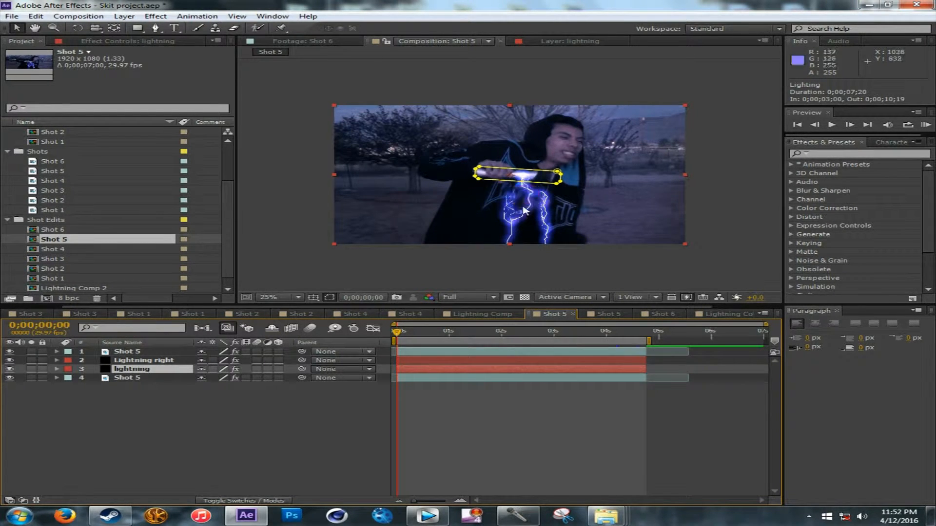
{"action": "mouse_move", "coordinate": [538, 183]}
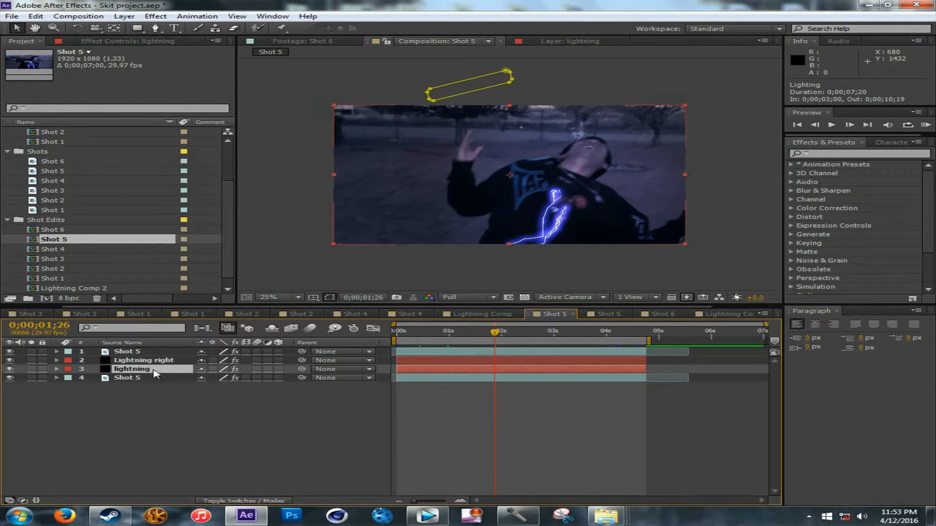
Select the lightning layer in Shot 5, then open the Shot 6 composition
{"action": "left_click", "coordinate": [127, 351]}
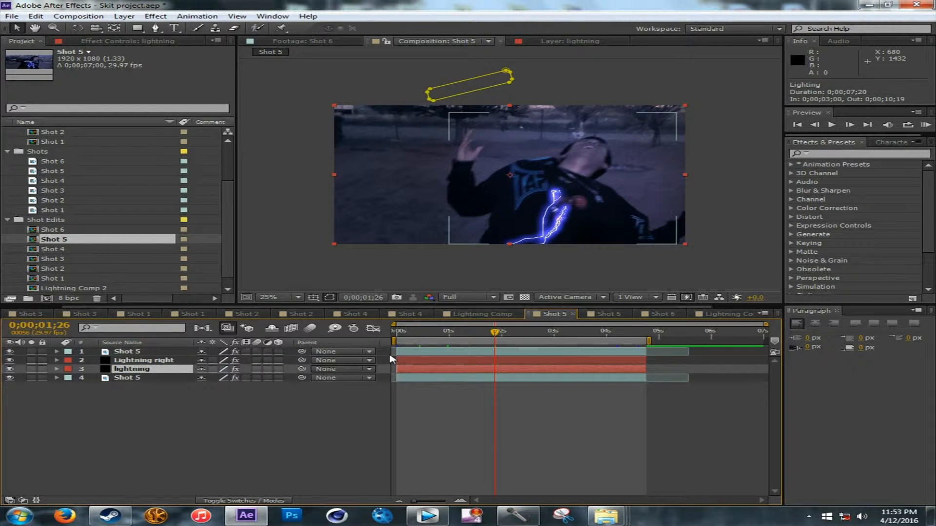
{"action": "left_click", "coordinate": [127, 351]}
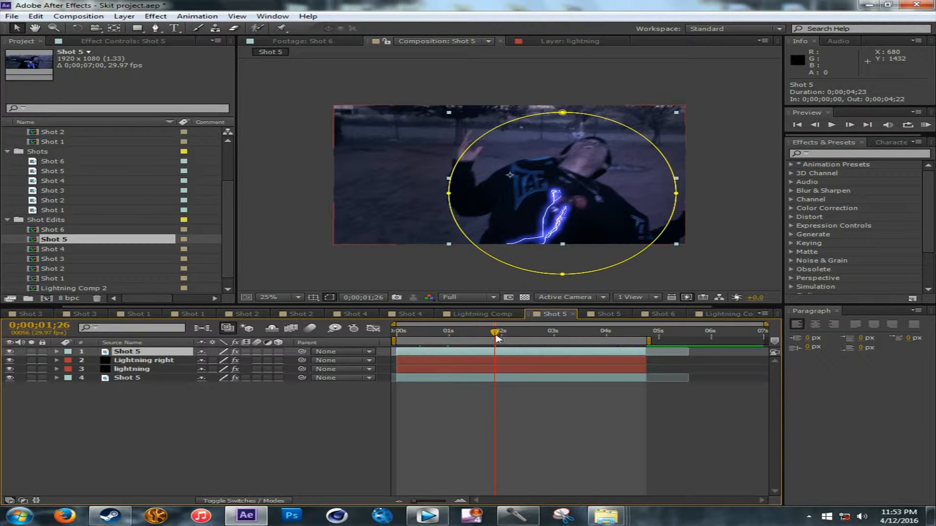
{"action": "mouse_move", "coordinate": [498, 333]}
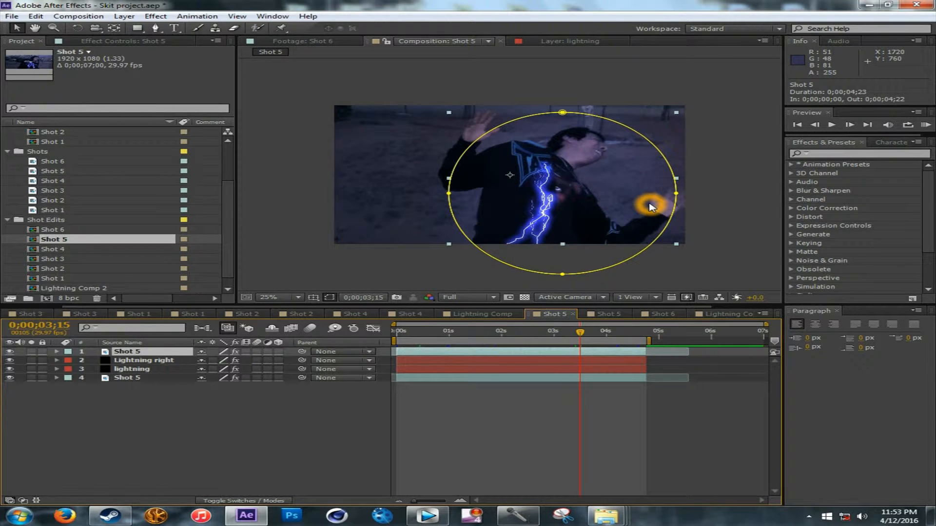
{"action": "left_click", "coordinate": [54, 229]}
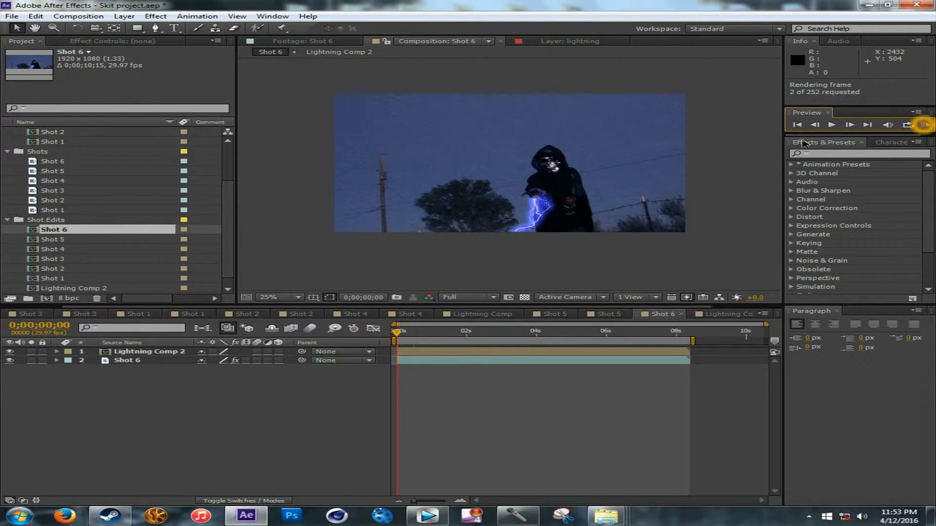
Play the Shot 6 lightning preview, then stop it
{"action": "left_click", "coordinate": [922, 125]}
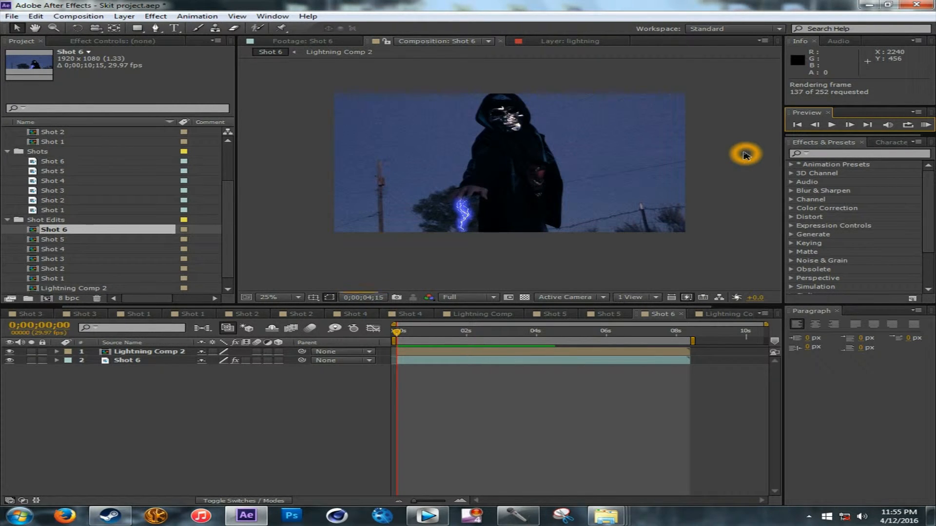
{"action": "left_click", "coordinate": [831, 124]}
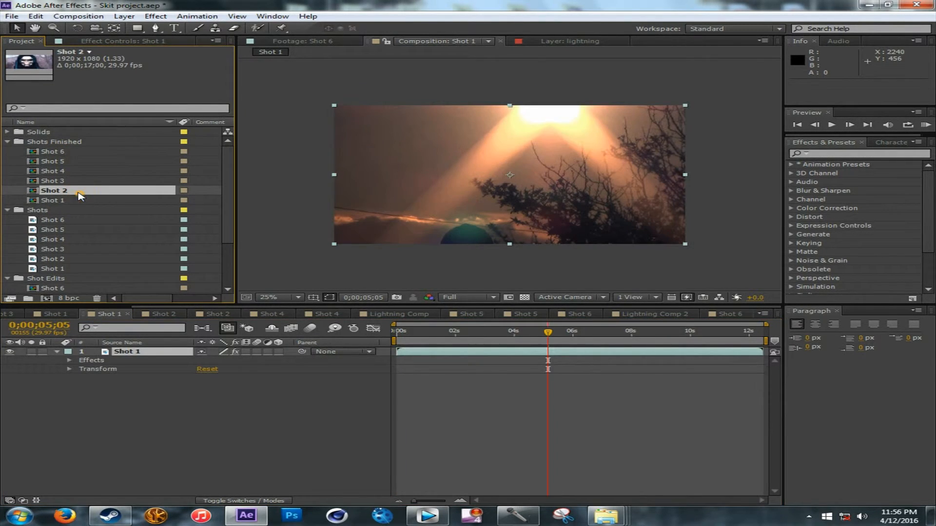
Open the finished Shot 3 and Shot 4 compositions
{"action": "double_click", "coordinate": [53, 181]}
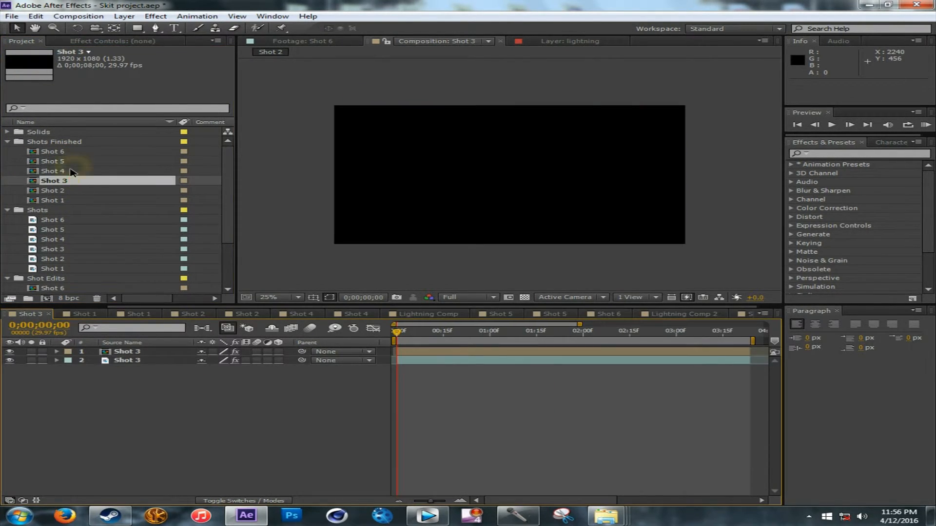
{"action": "double_click", "coordinate": [53, 170]}
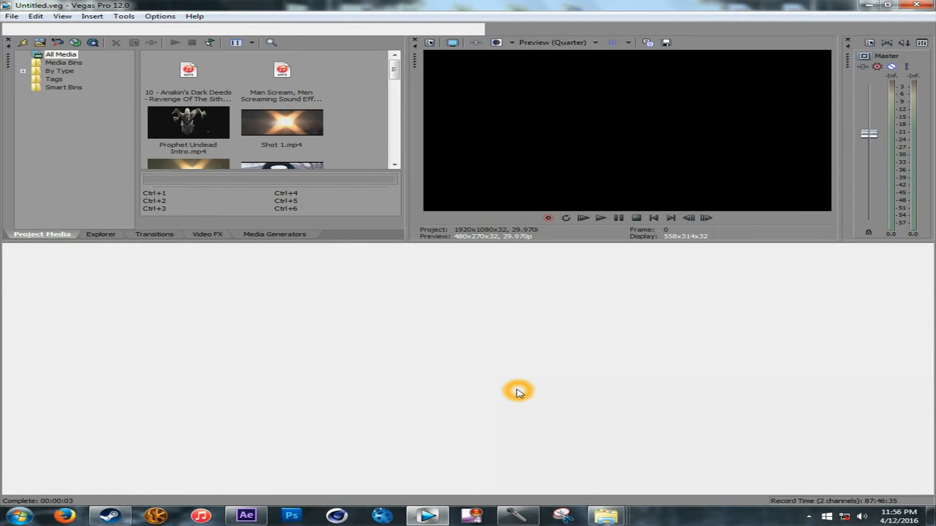
Load the skit edit, preview the masked hooded figure shot, and return to the start
{"action": "left_click", "coordinate": [268, 178]}
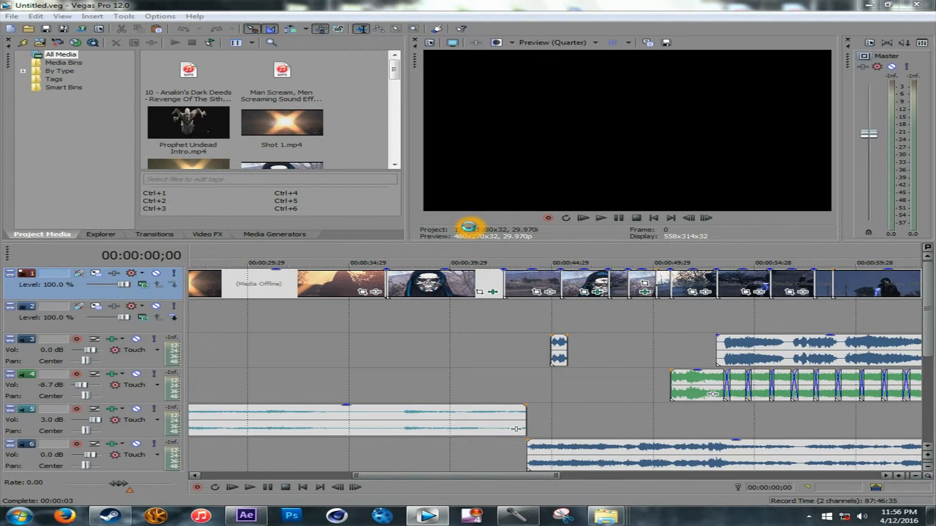
{"action": "mouse_move", "coordinate": [543, 228]}
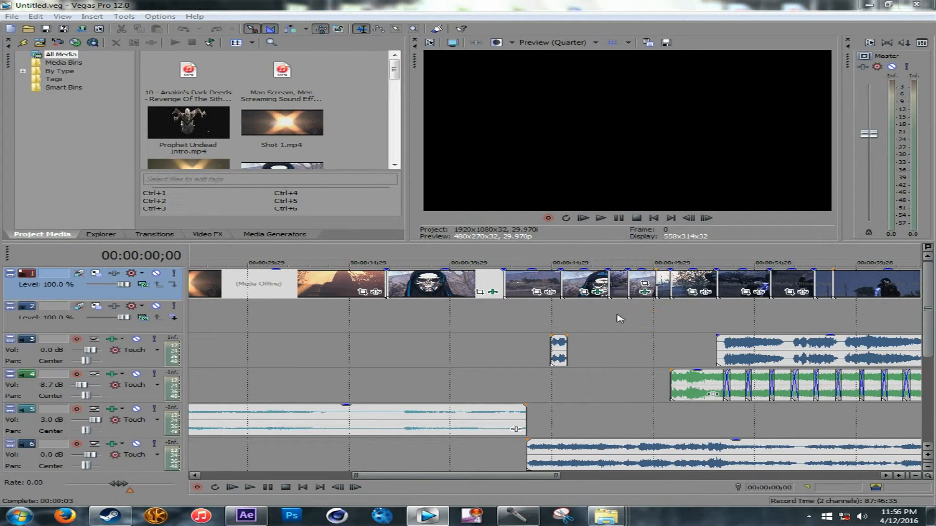
{"action": "left_click", "coordinate": [573, 316]}
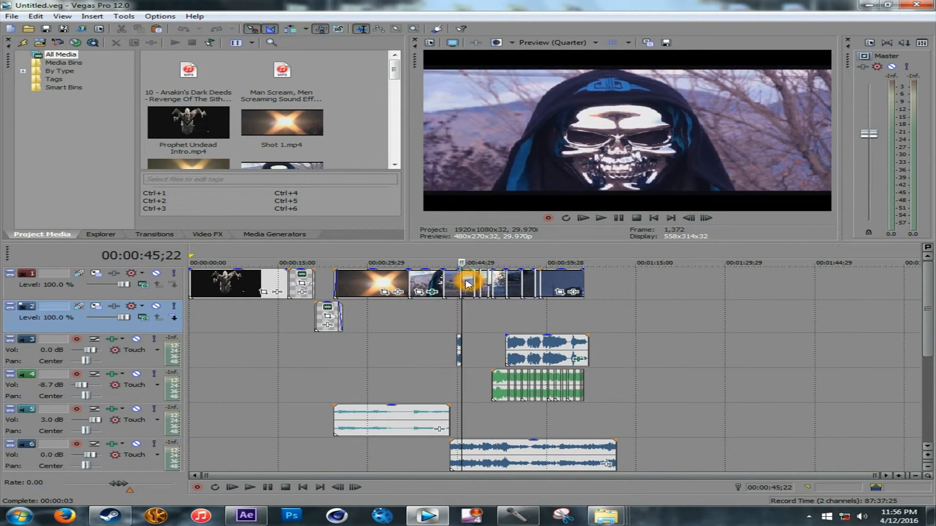
{"action": "left_click", "coordinate": [404, 263]}
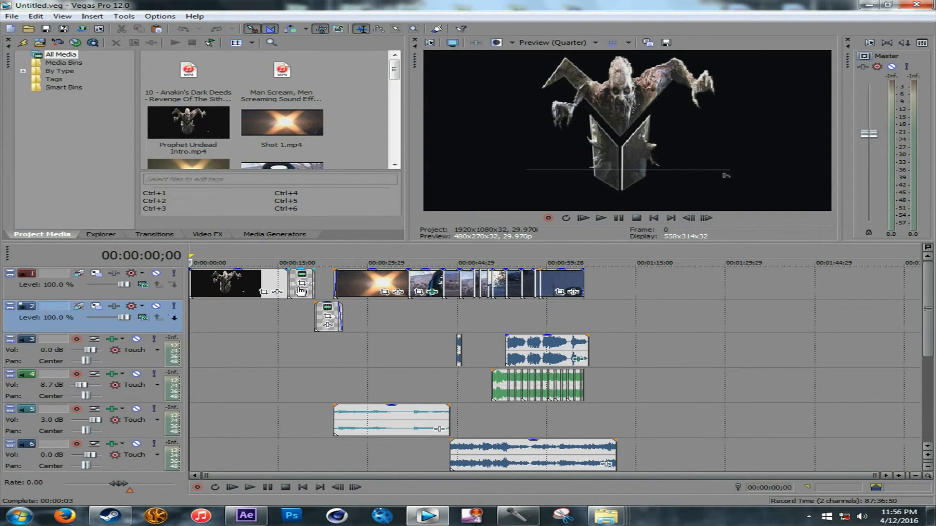
{"action": "mouse_move", "coordinate": [303, 300]}
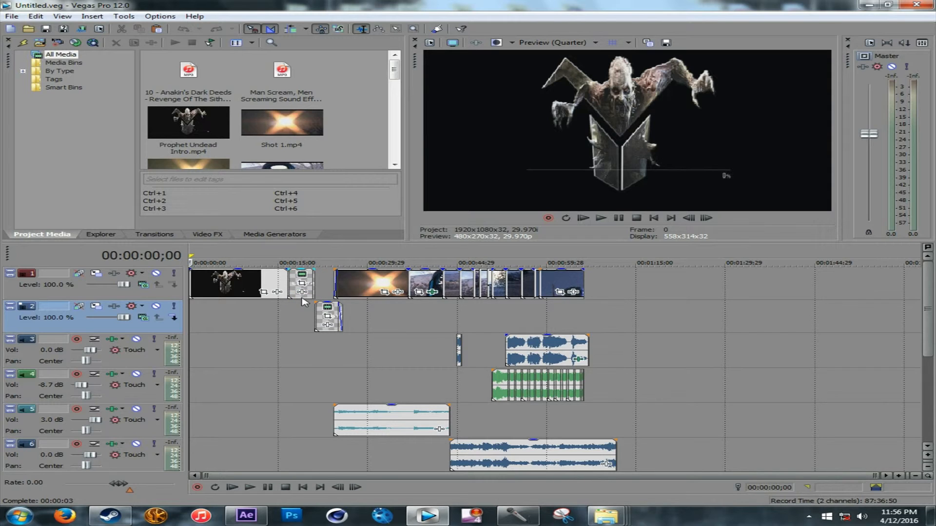
{"action": "left_click", "coordinate": [328, 319]}
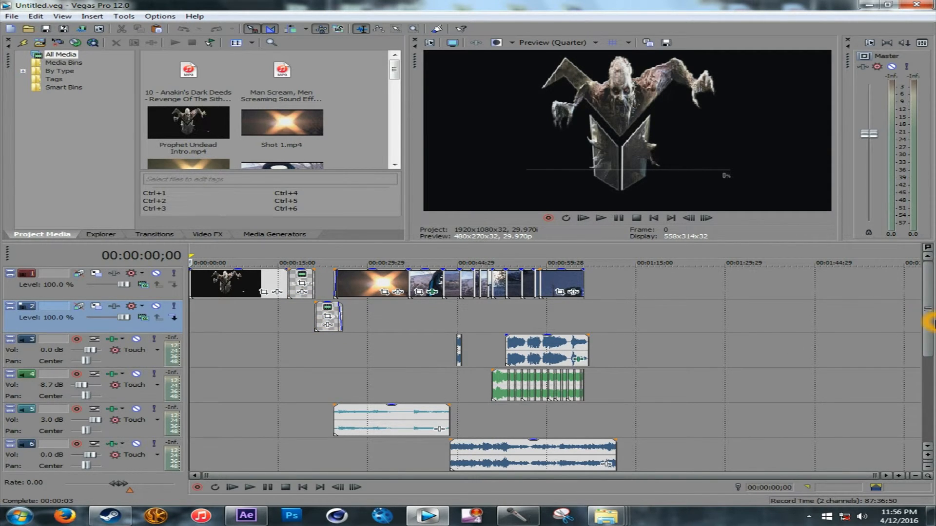
{"action": "scroll", "scroll_direction": "down", "scroll_amount": 3}
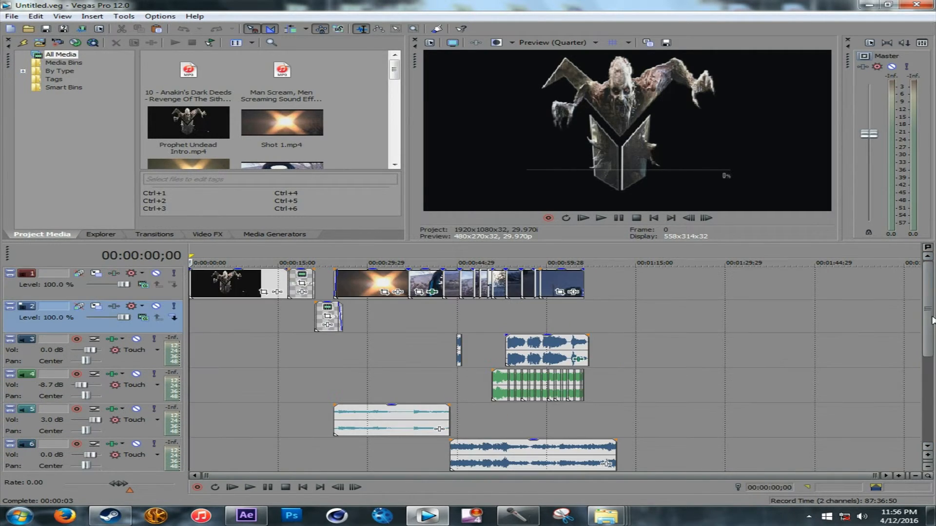
{"action": "scroll", "scroll_direction": "down", "scroll_amount": 3}
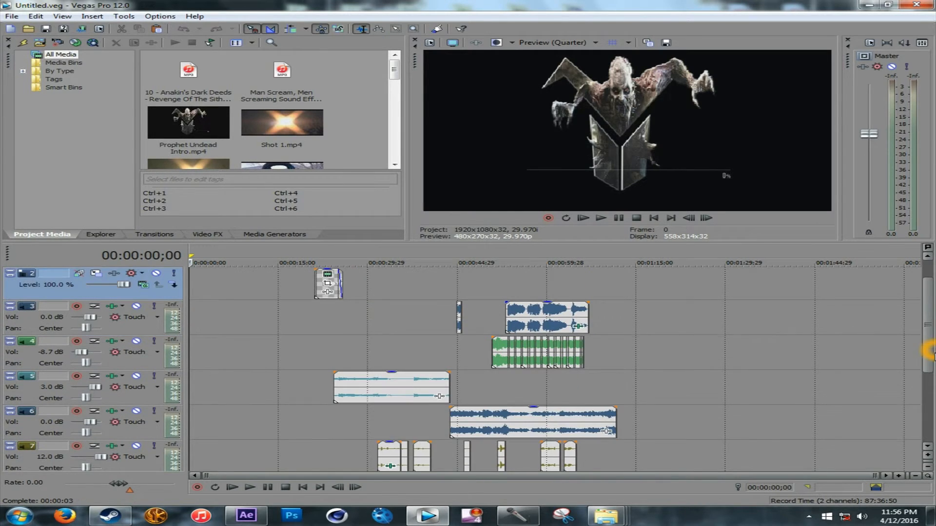
{"action": "scroll", "scroll_direction": "down", "scroll_amount": 3}
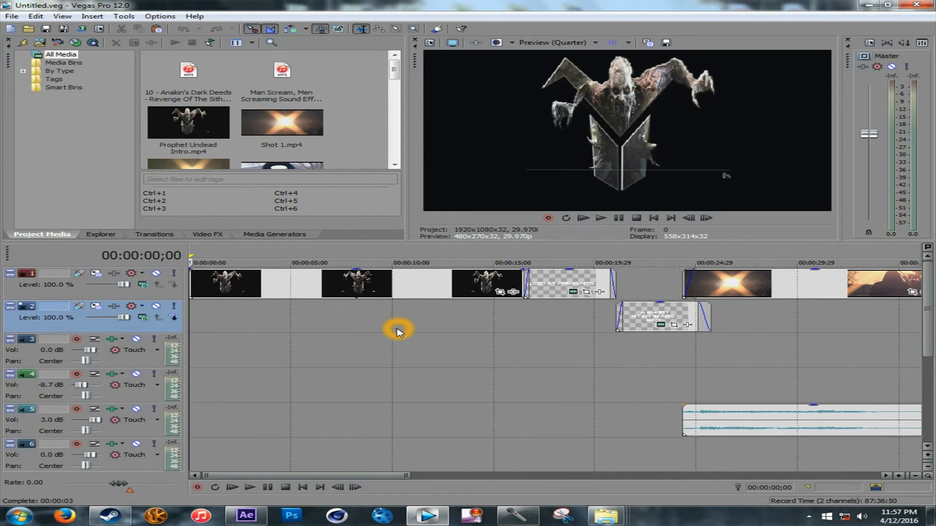
{"action": "scroll", "scroll_direction": "right", "scroll_amount": 3}
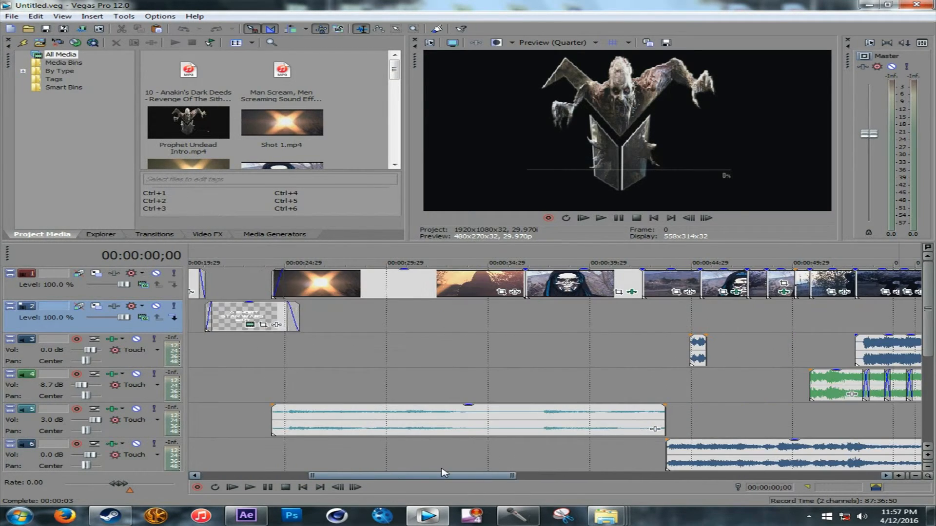
{"action": "scroll", "scroll_direction": "right", "scroll_amount": 3}
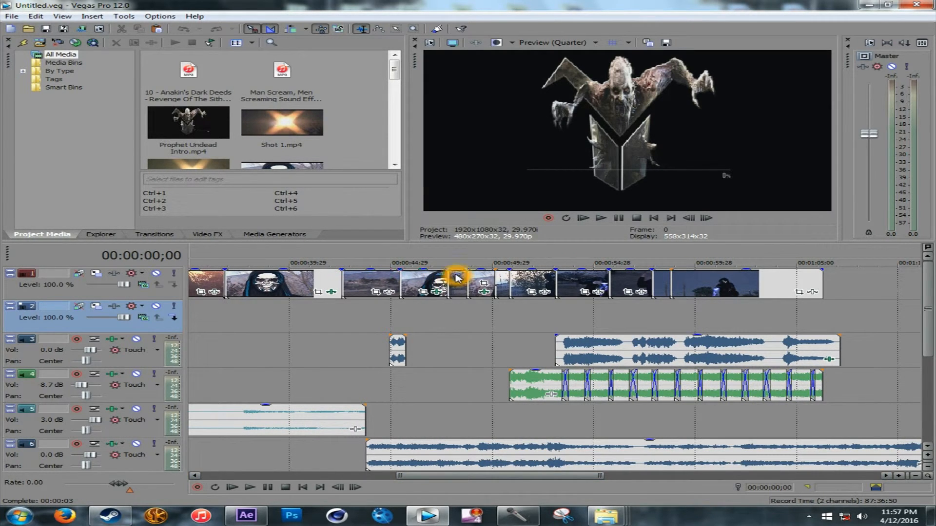
{"action": "mouse_move", "coordinate": [522, 280]}
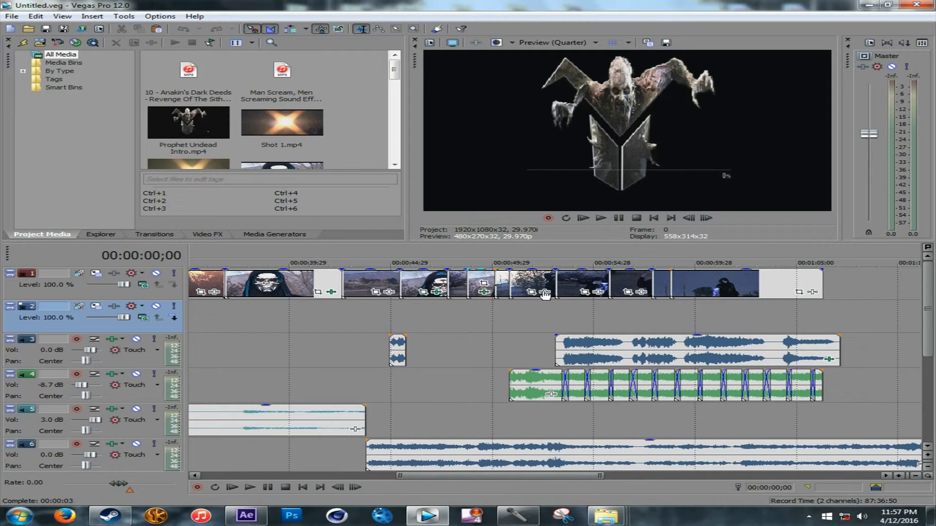
{"action": "scroll", "scroll_direction": "down", "scroll_amount": 3}
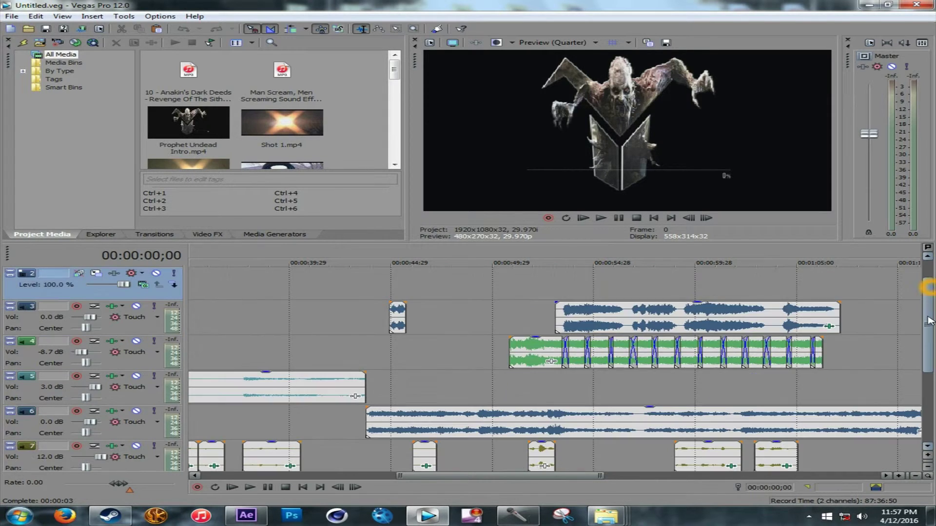
{"action": "scroll", "scroll_direction": "down", "scroll_amount": 3}
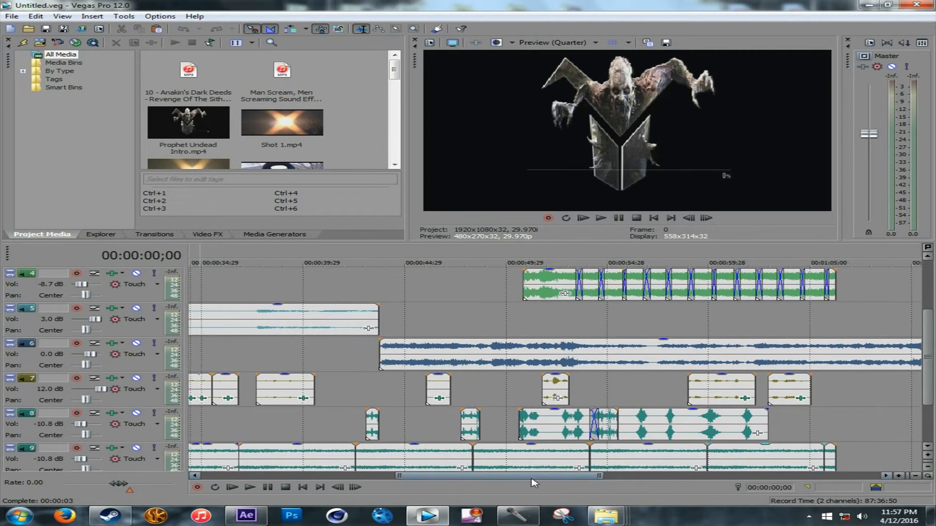
{"action": "scroll", "scroll_direction": "right", "scroll_amount": 3}
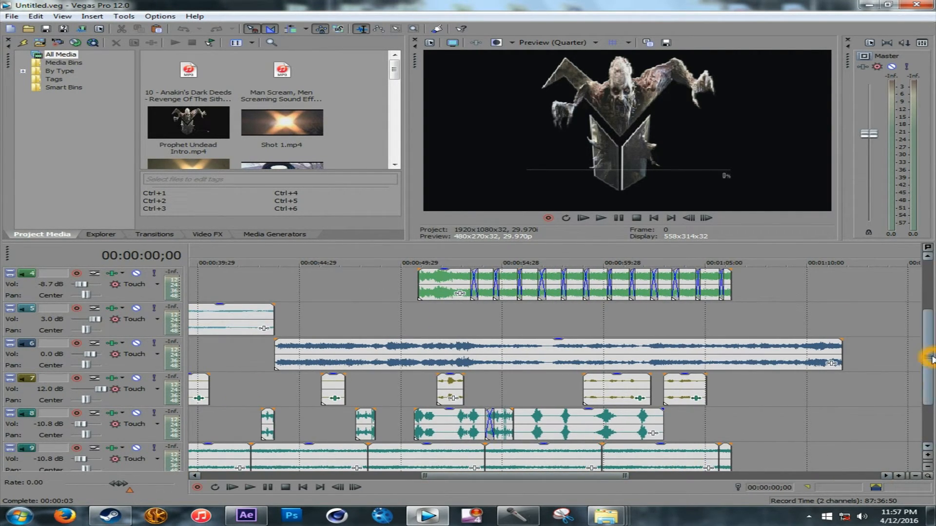
{"action": "scroll", "scroll_direction": "up", "scroll_amount": 3}
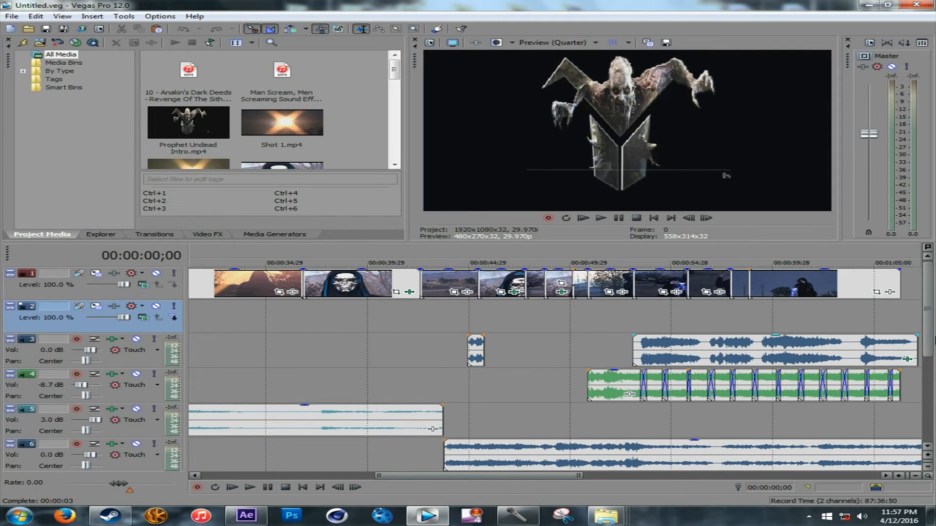
{"action": "scroll", "scroll_direction": "down", "scroll_amount": 3}
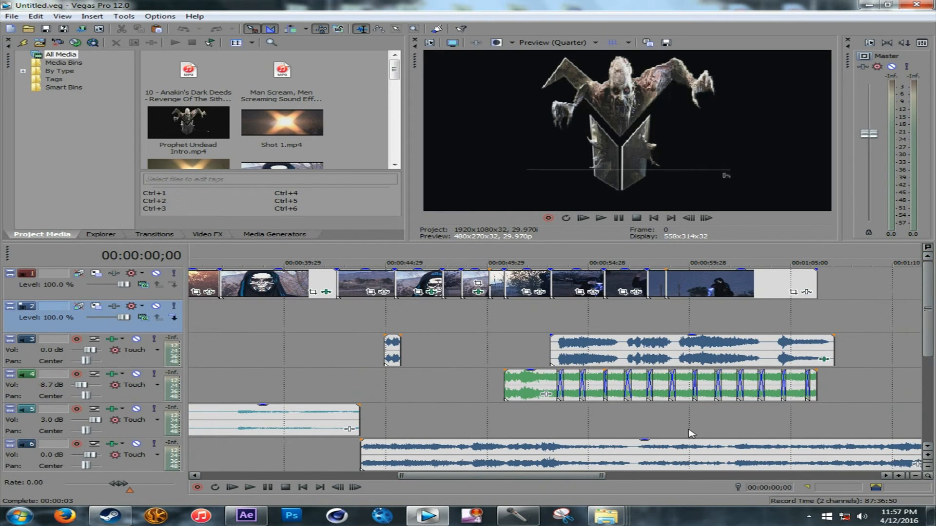
{"action": "scroll", "scroll_direction": "left", "scroll_amount": 3}
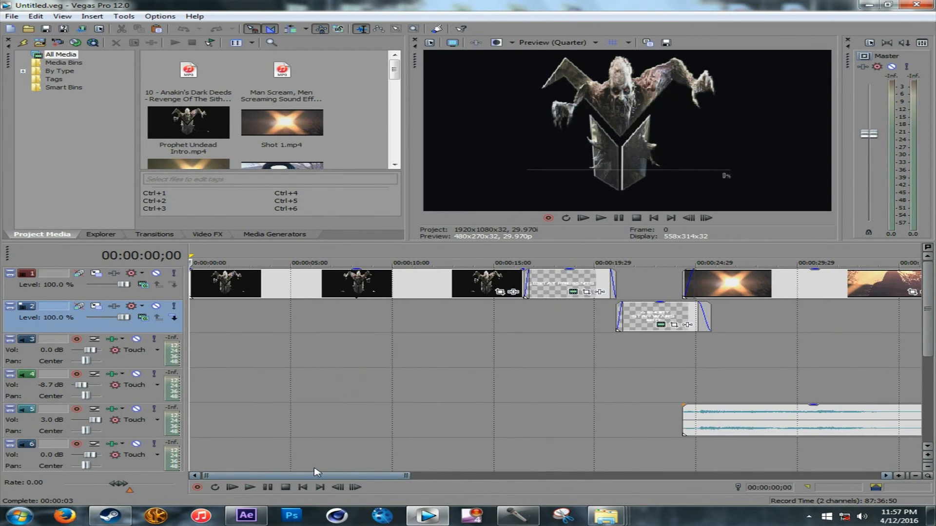
{"action": "scroll", "scroll_direction": "right", "scroll_amount": 3}
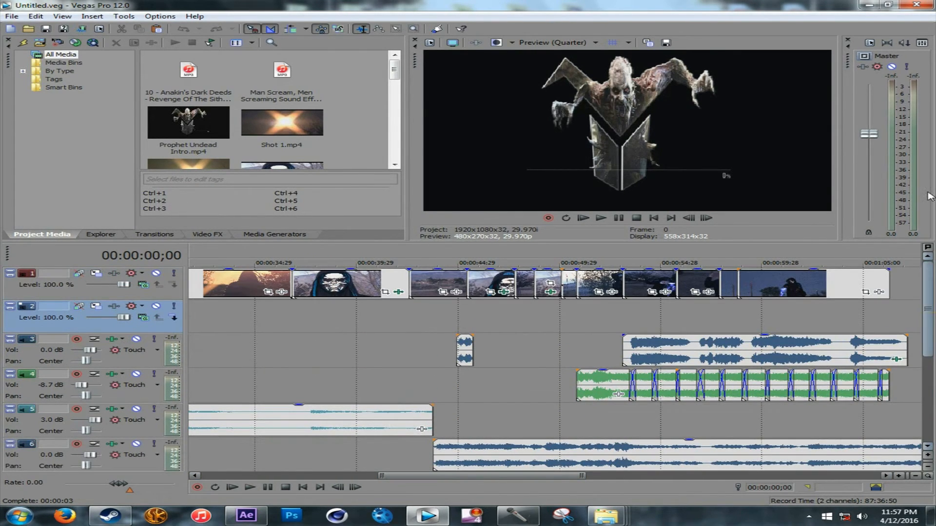
Minimize Vegas Pro to reveal the desktop with Sound Recorder still recording
{"action": "left_click", "coordinate": [889, 5]}
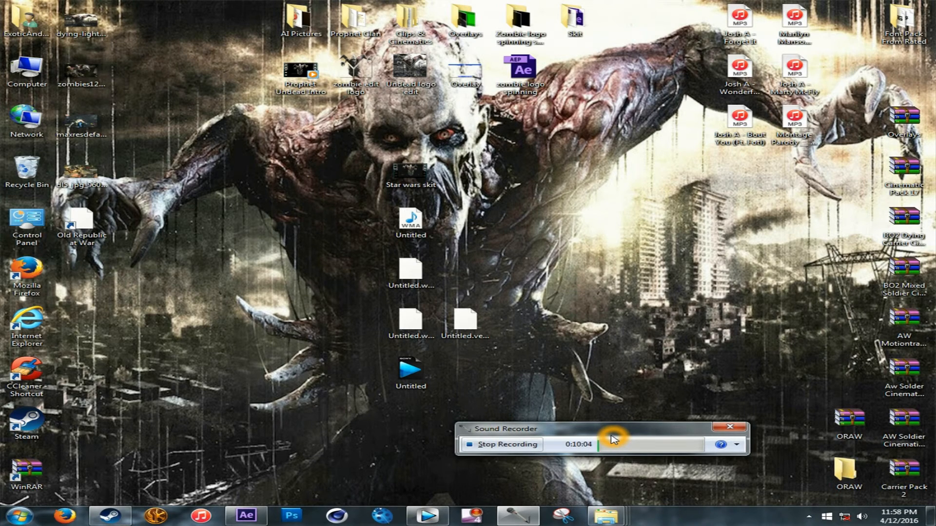
{"action": "mouse_move", "coordinate": [560, 455]}
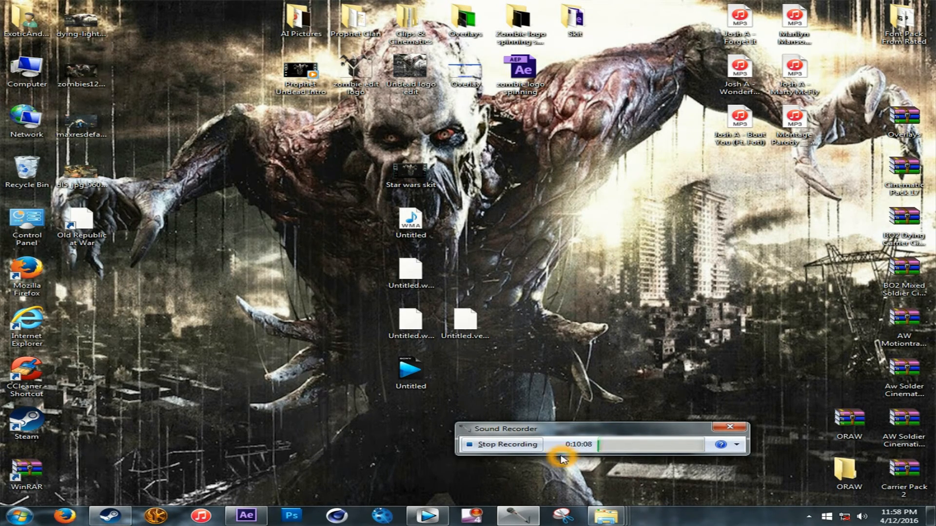
{"action": "mouse_move", "coordinate": [593, 435]}
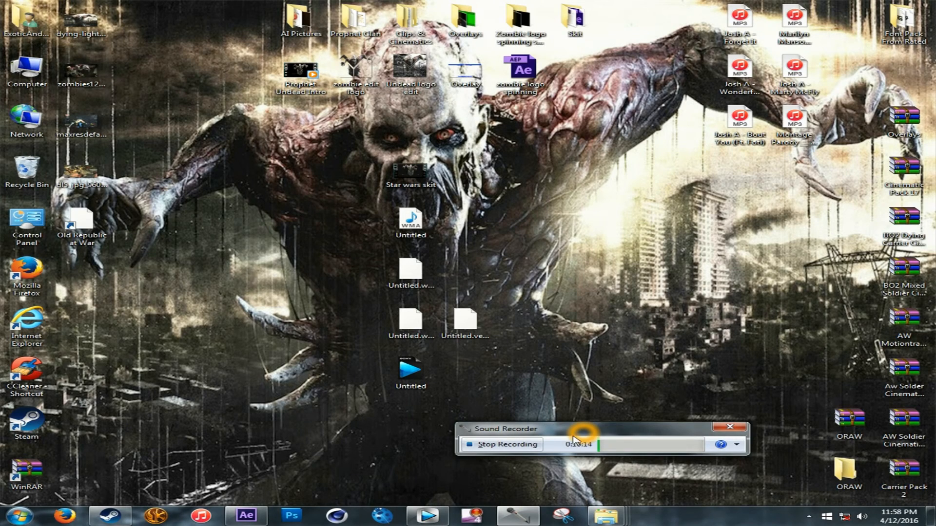
{"action": "mouse_move", "coordinate": [566, 416]}
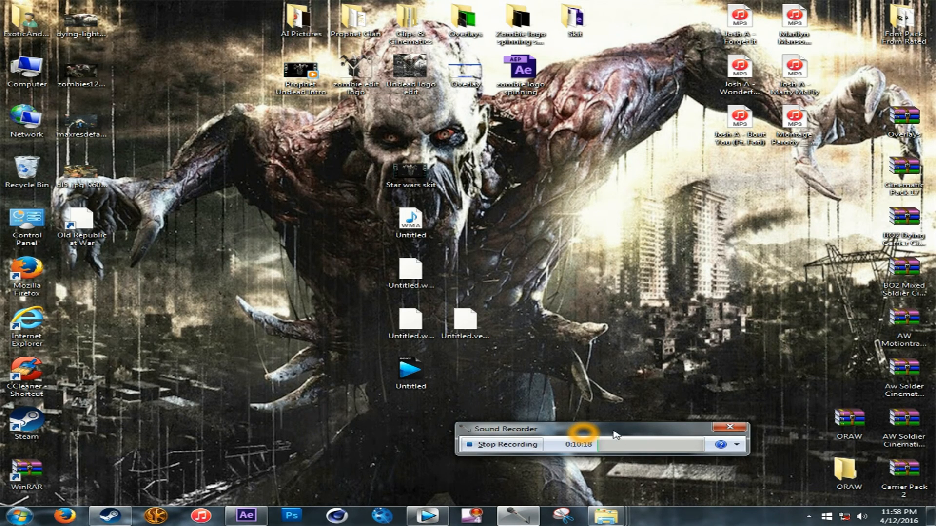
{"action": "mouse_move", "coordinate": [588, 434]}
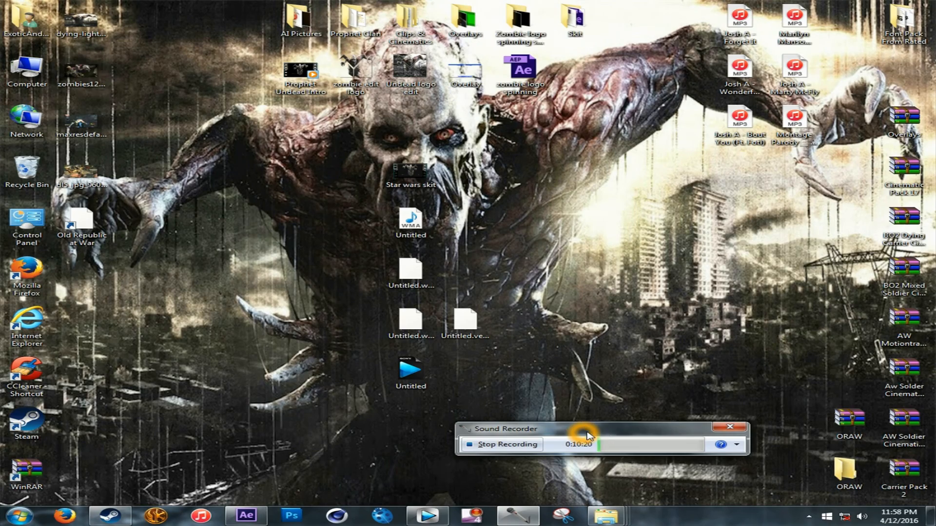